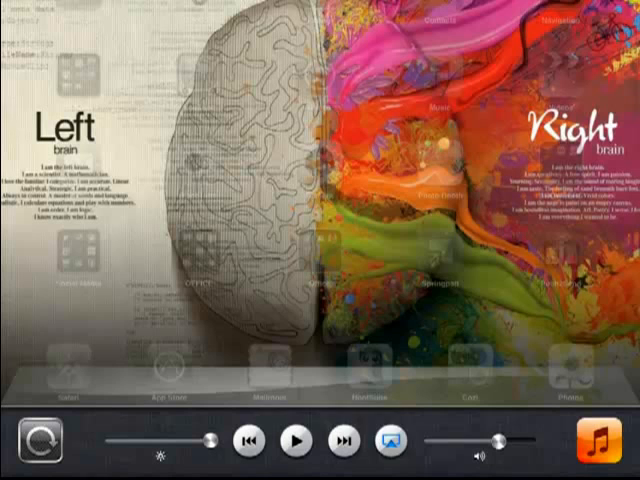
Check storage and battery usage under Settings > General > Usage, then go Home
click(389, 442)
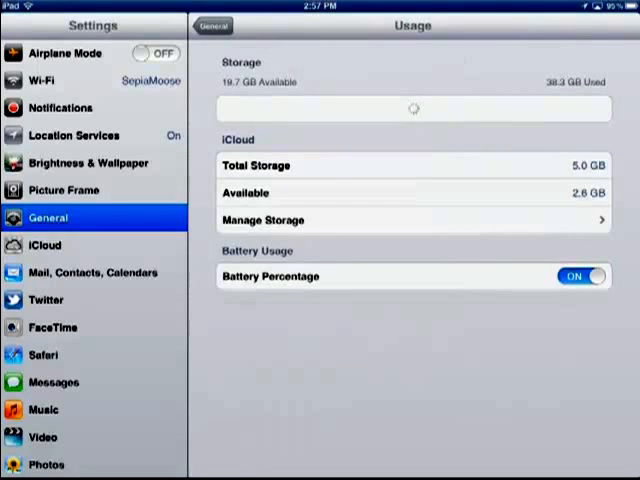
click(214, 24)
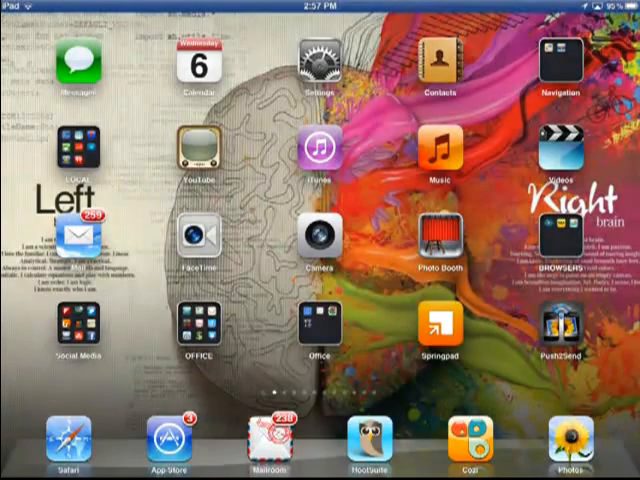
click(80, 320)
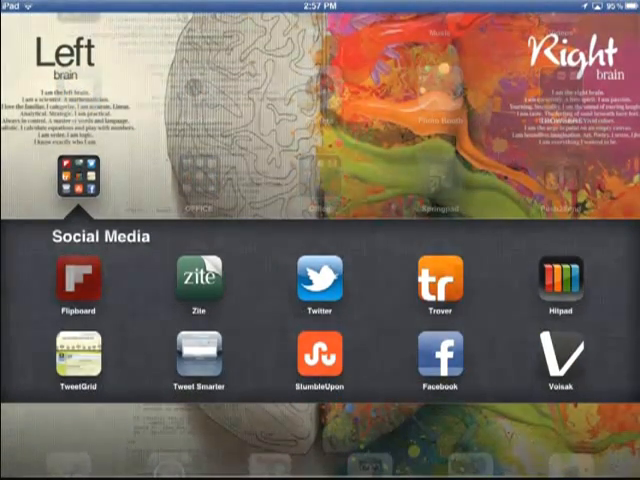
click(78, 280)
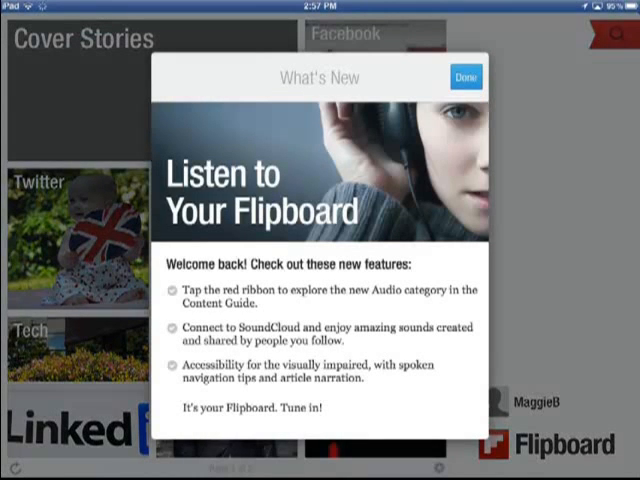
click(469, 76)
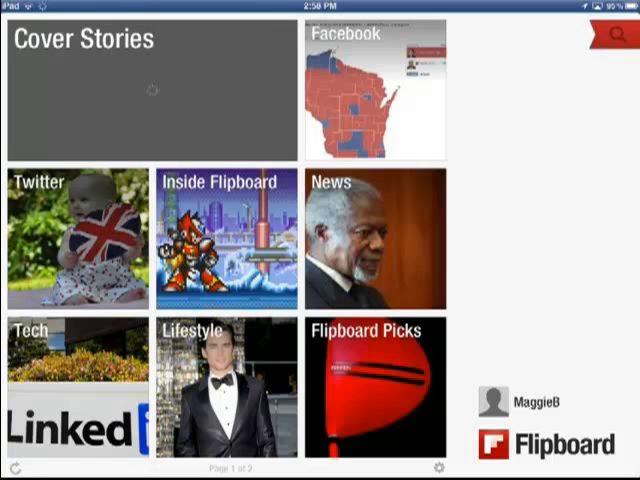
click(377, 399)
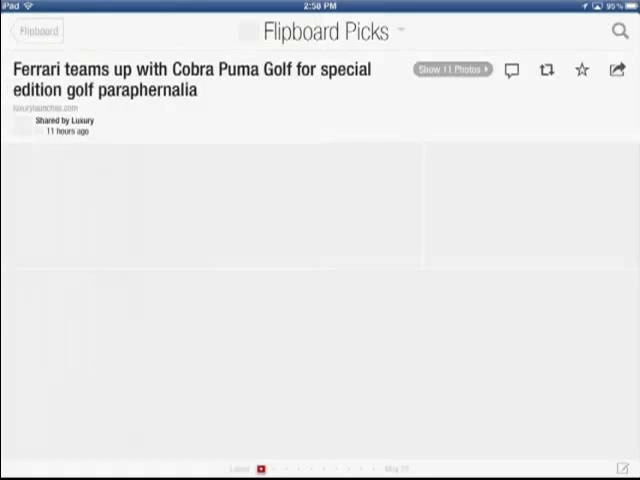
click(452, 71)
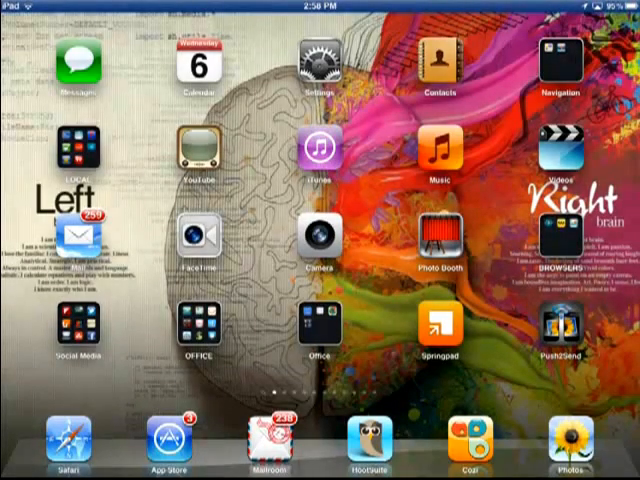
Launch the guitar app from the second home page, start playing, then swipe onward
scroll(left, 3)
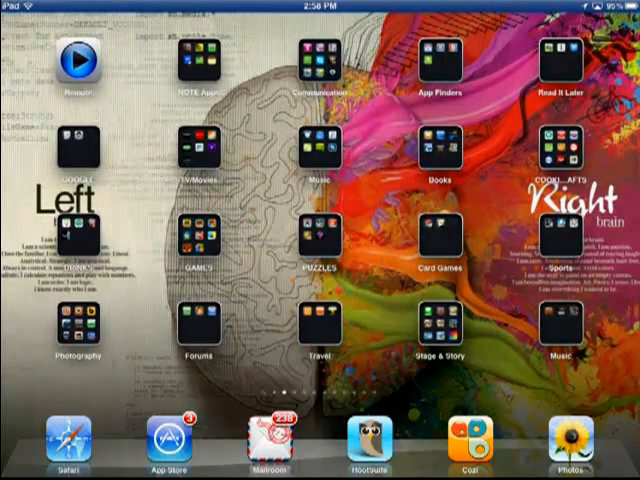
click(198, 58)
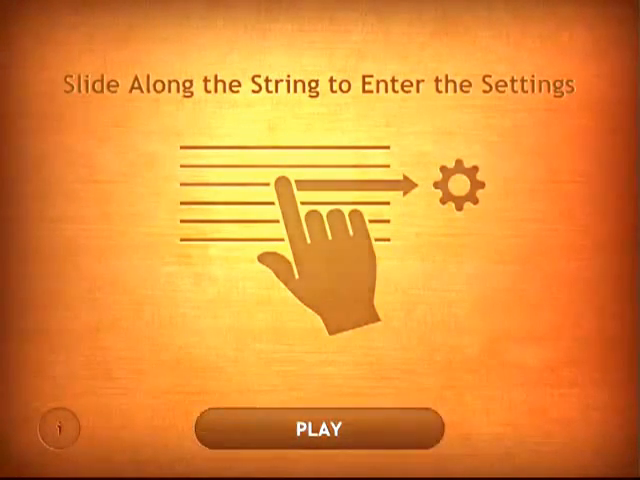
click(318, 429)
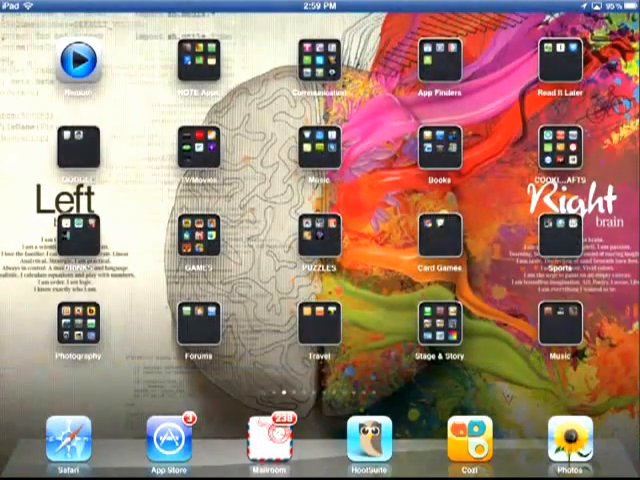
scroll(left, 3)
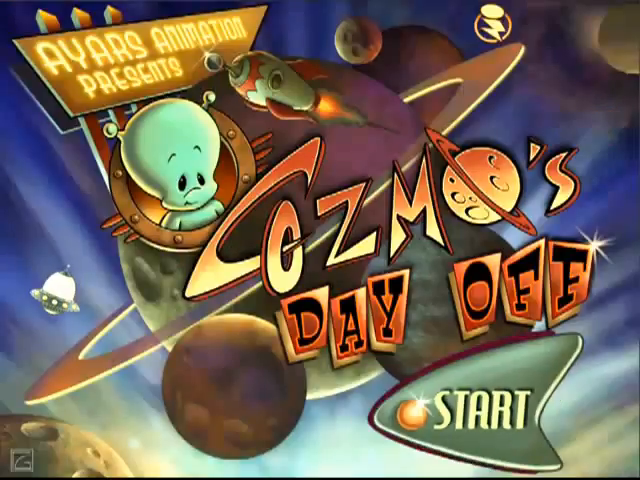
Start the Cozmo's Day Off story, then swipe to the Music Lab and Pinocchio page
click(478, 408)
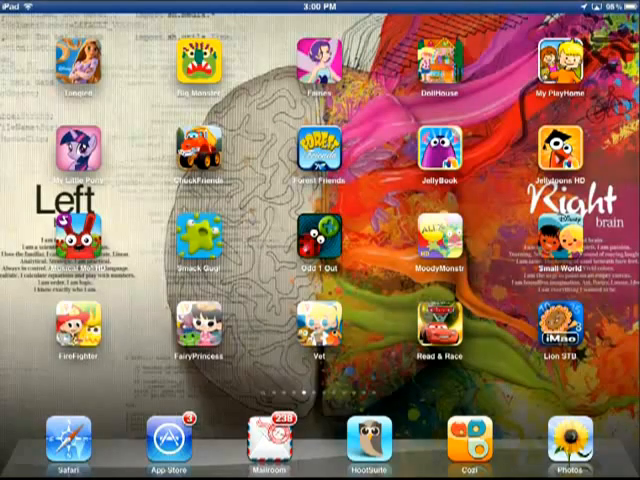
scroll(left, 3)
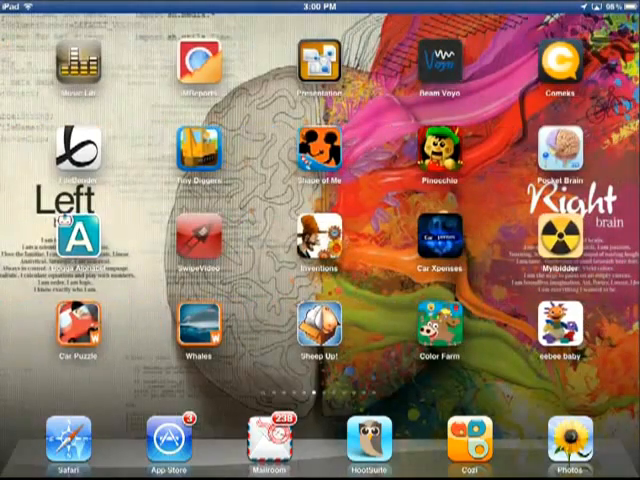